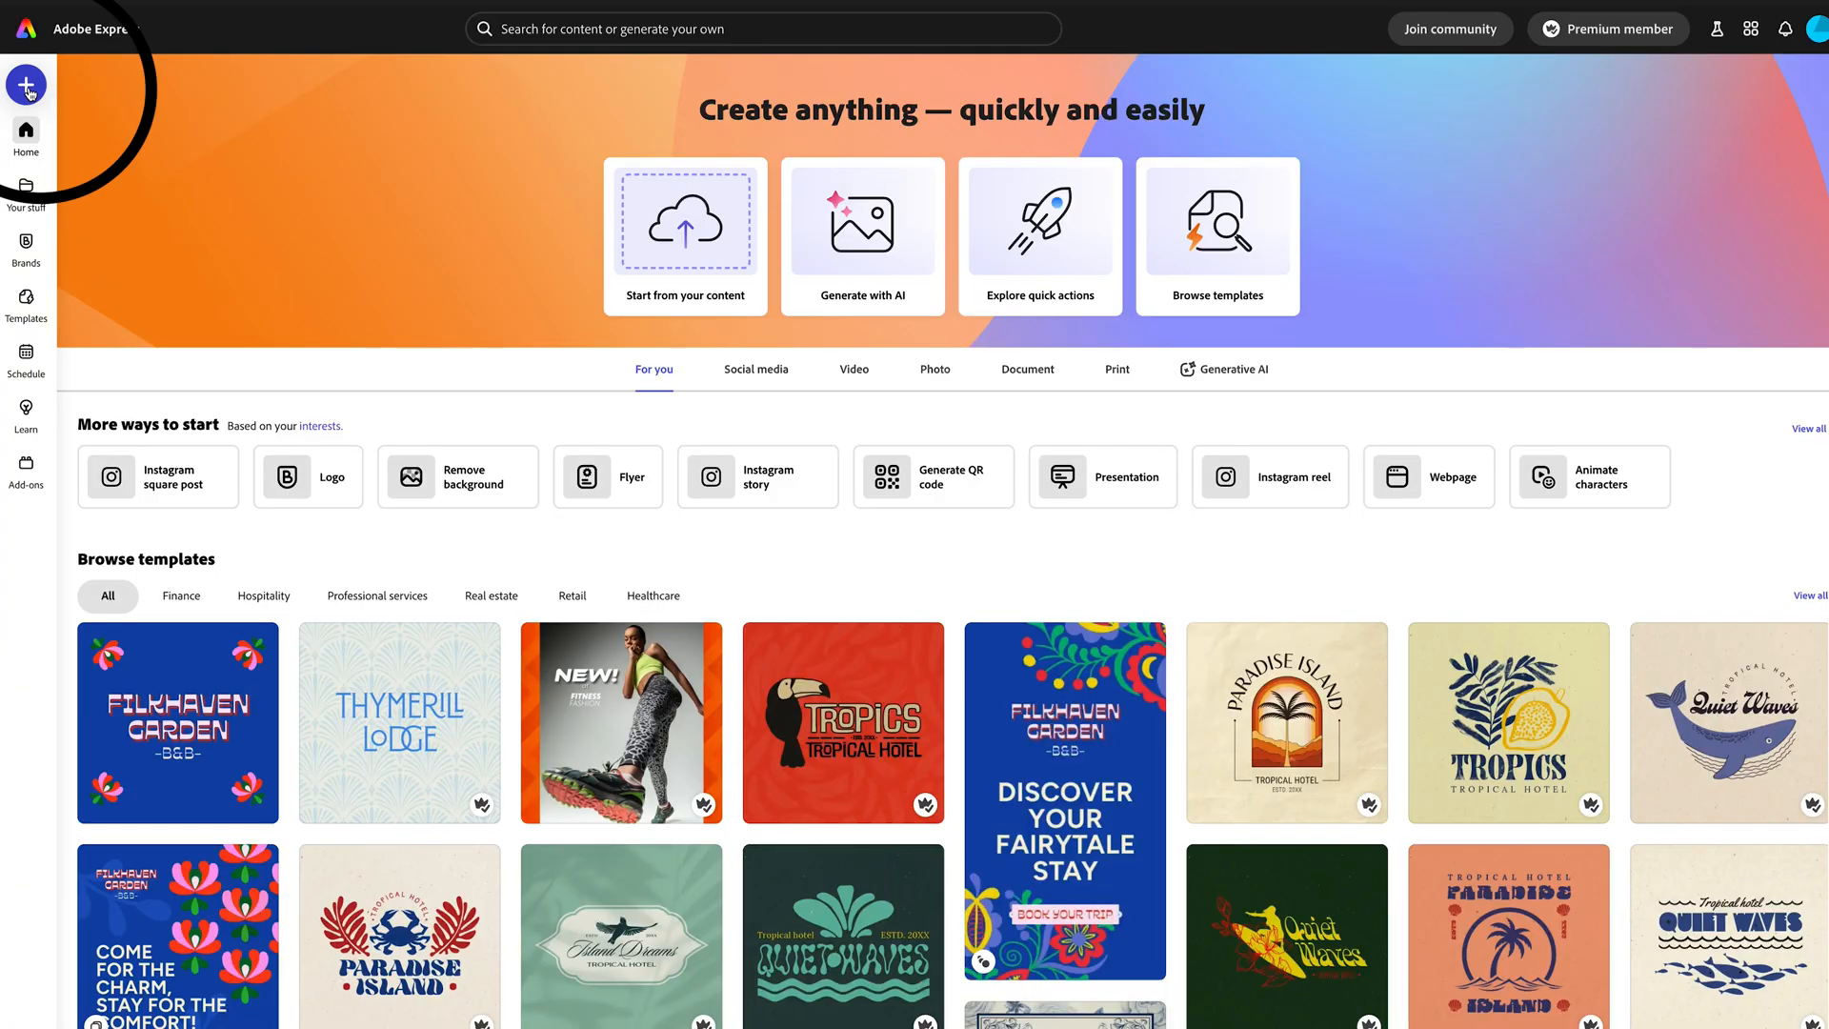
Step: Bring up the Get started dialog for creating a new design
left_click(25, 84)
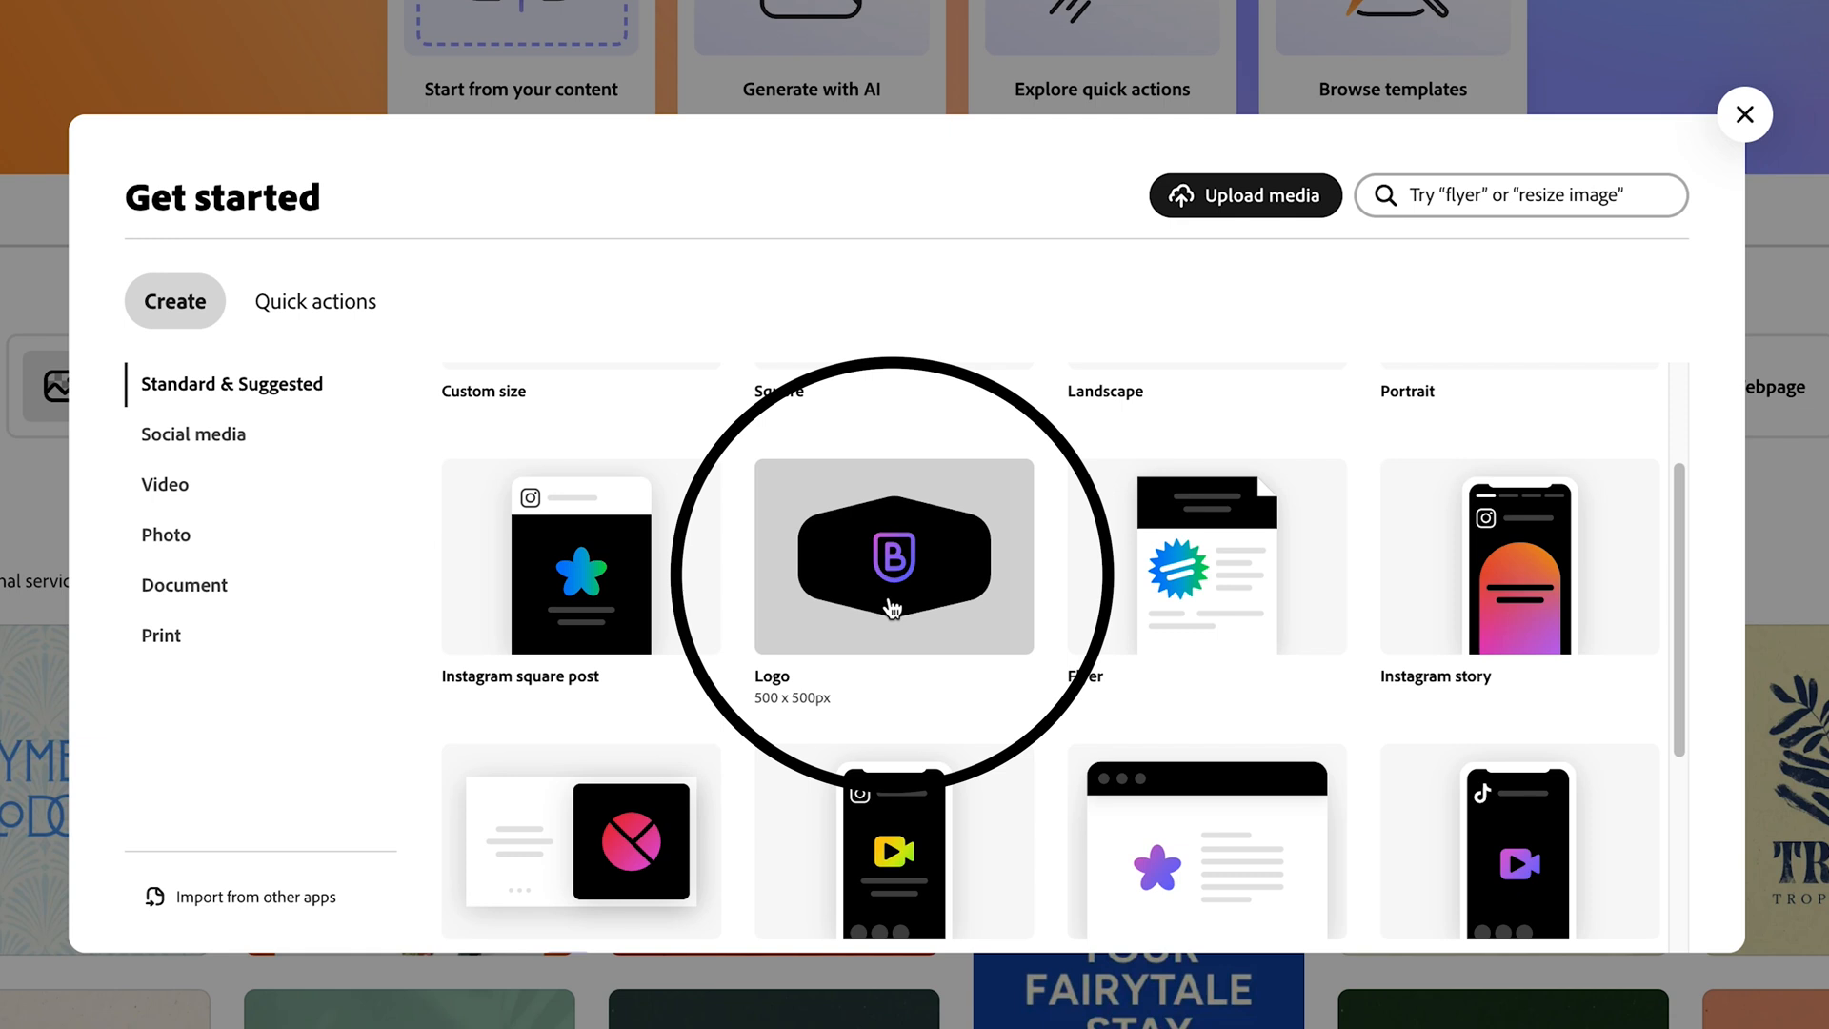
Step: Start a blank Logo (500 × 500 px) design and show the logo templates panel
left_click(891, 558)
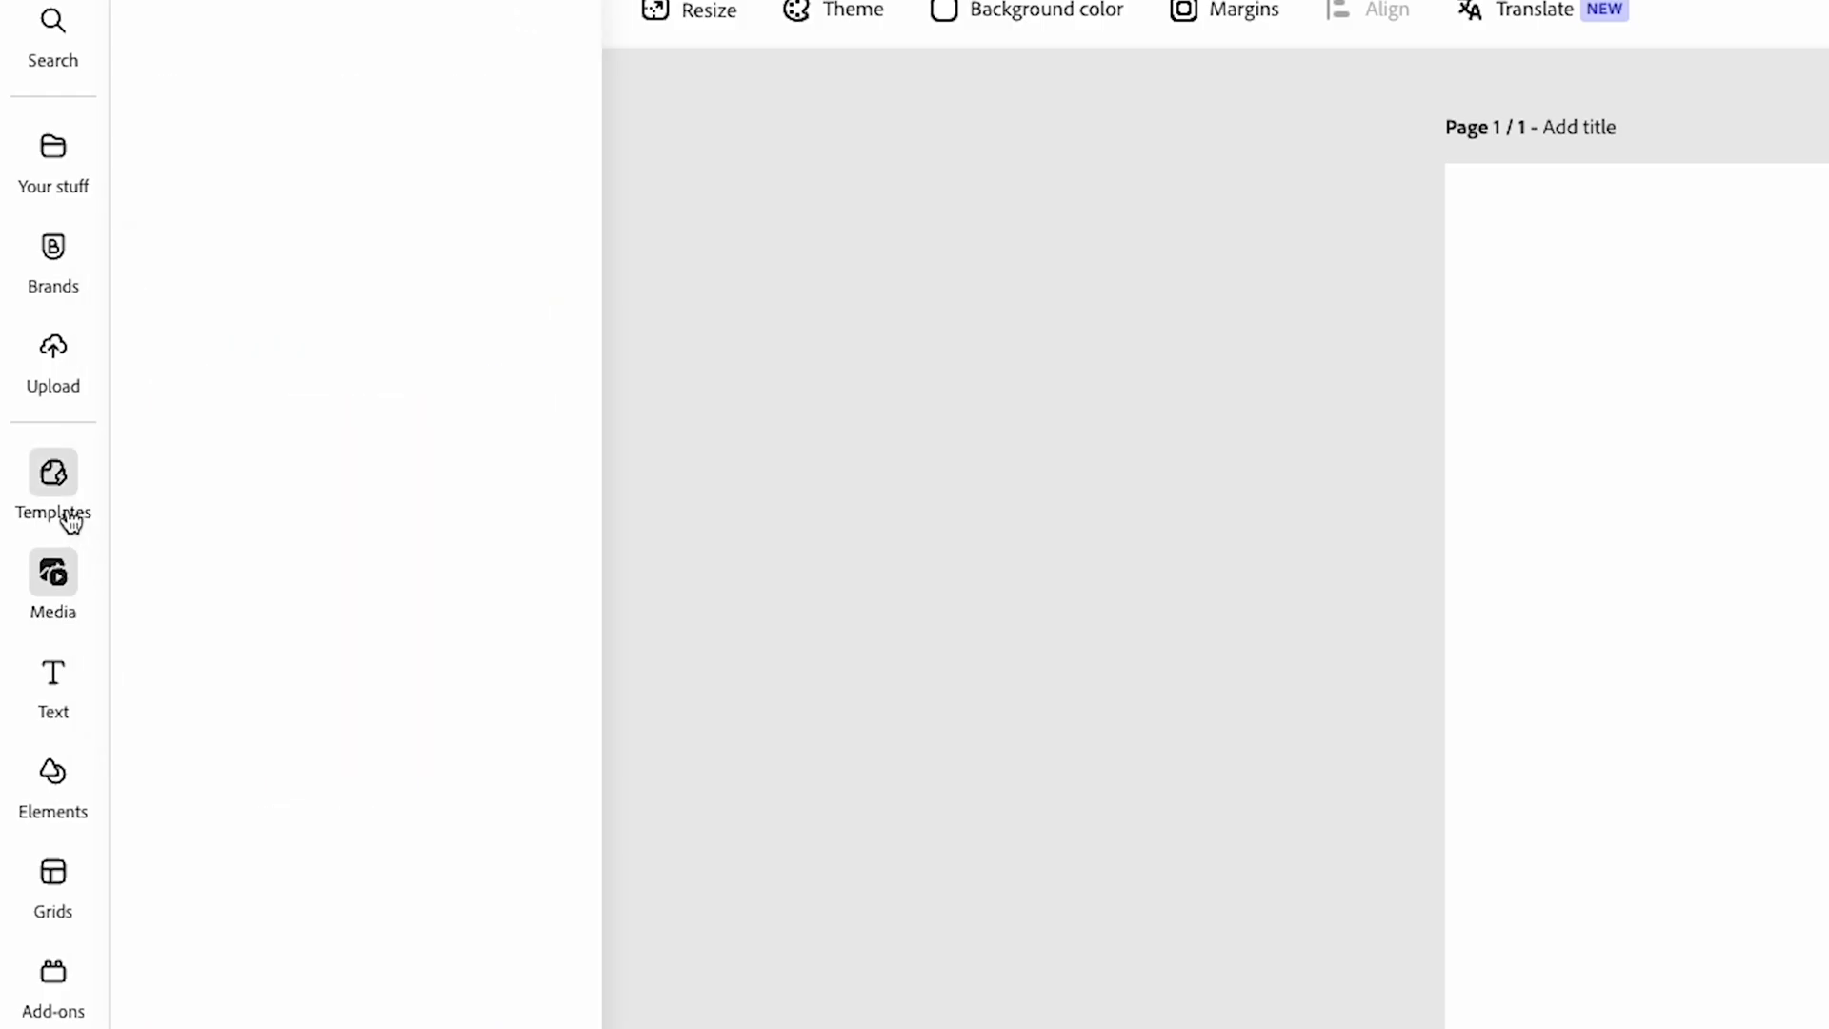
left_click(54, 484)
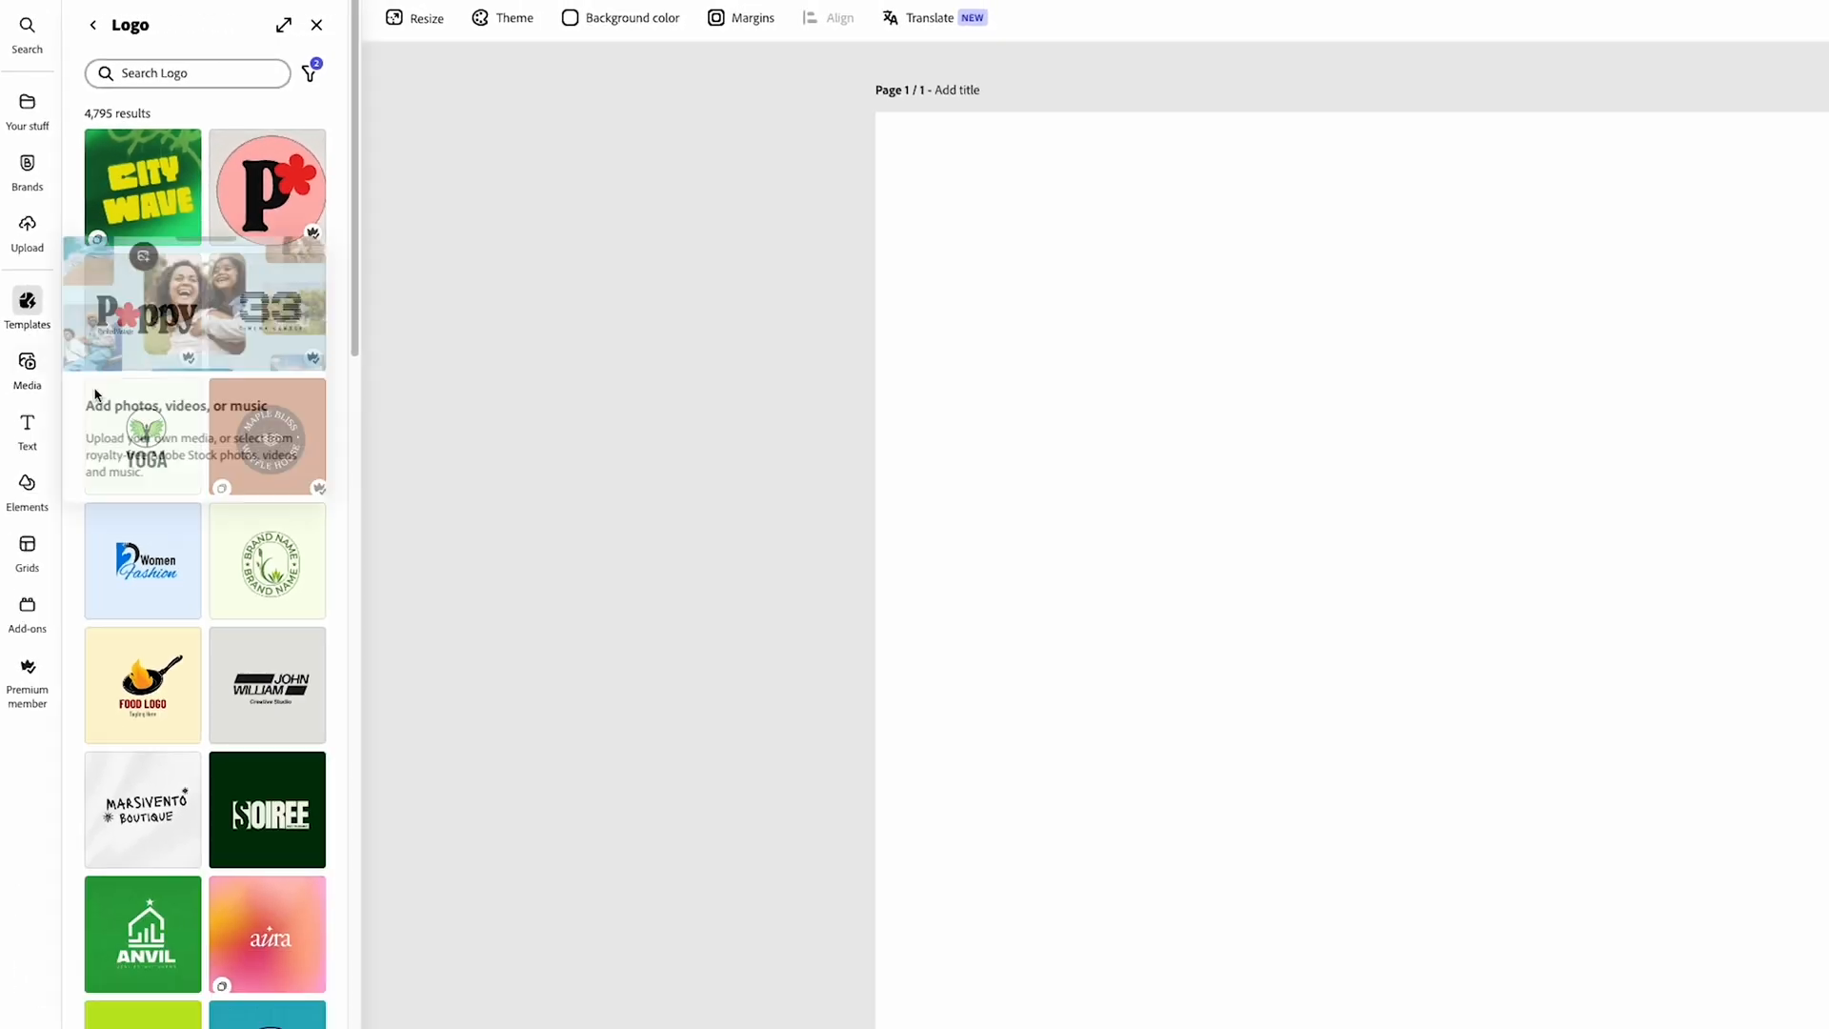